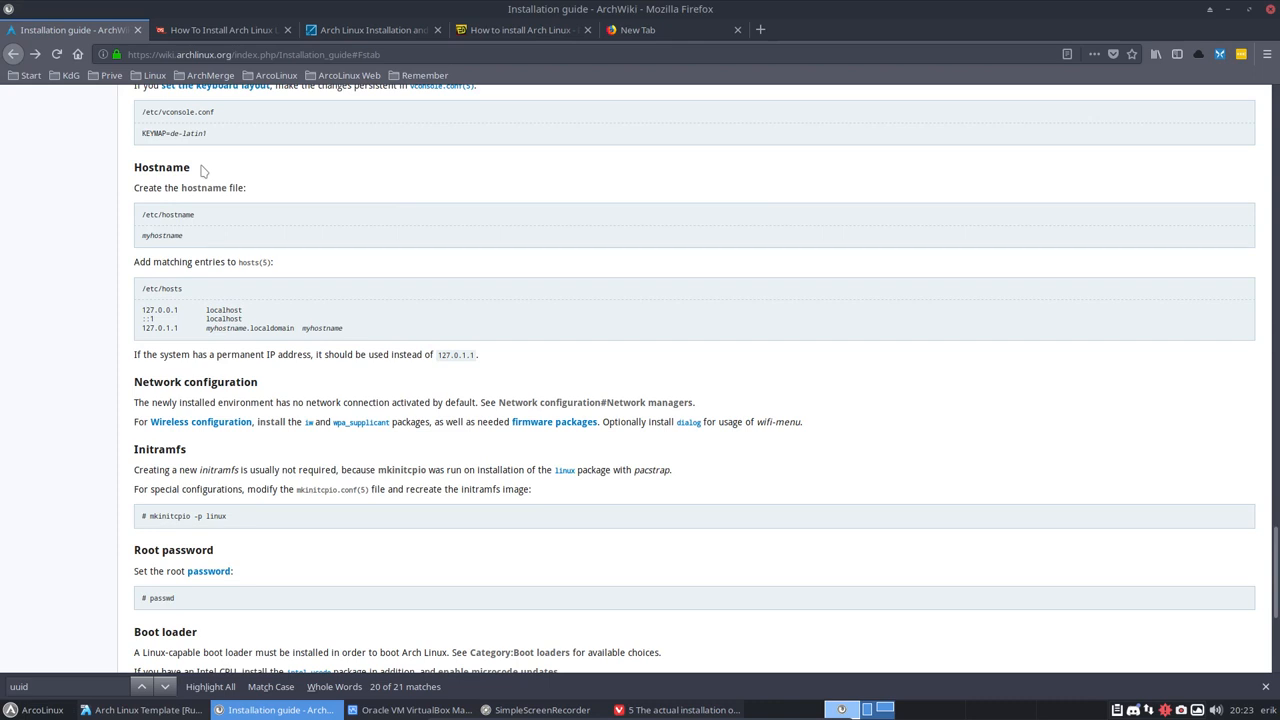
- Highlight the example hostname, file path and hosts entries in the installation guide
double_click(161, 235)
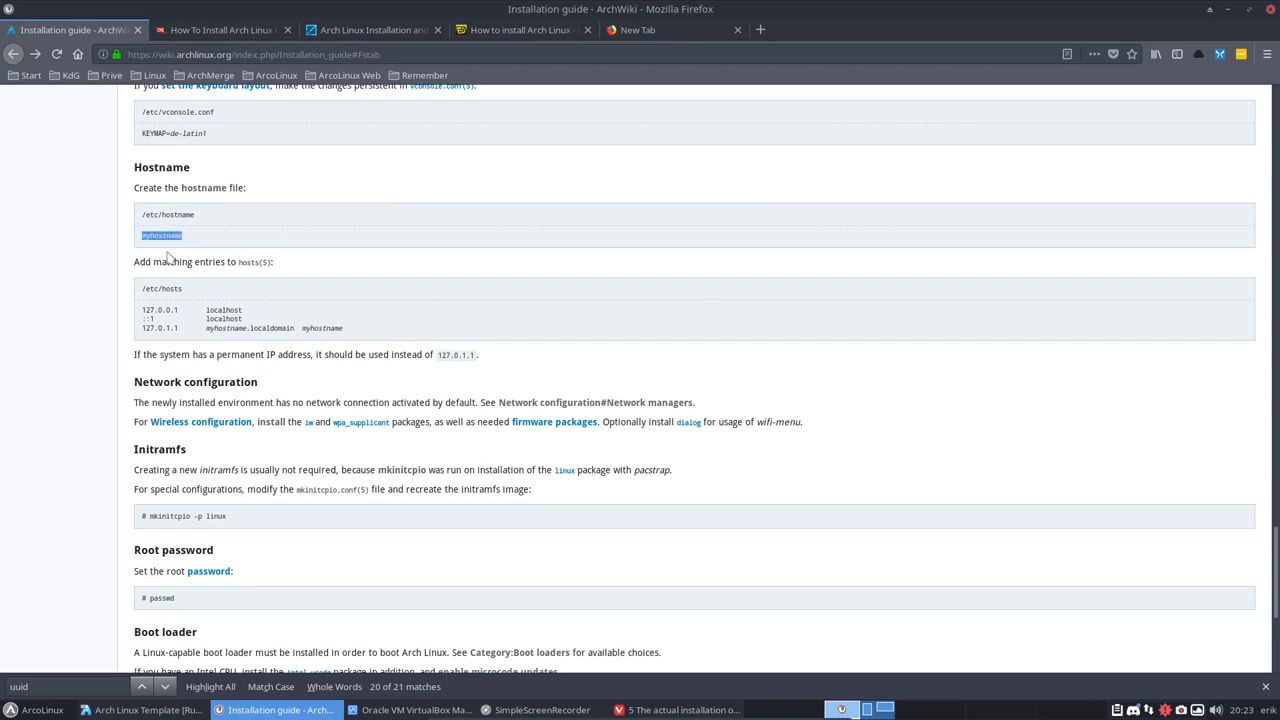
click(210, 243)
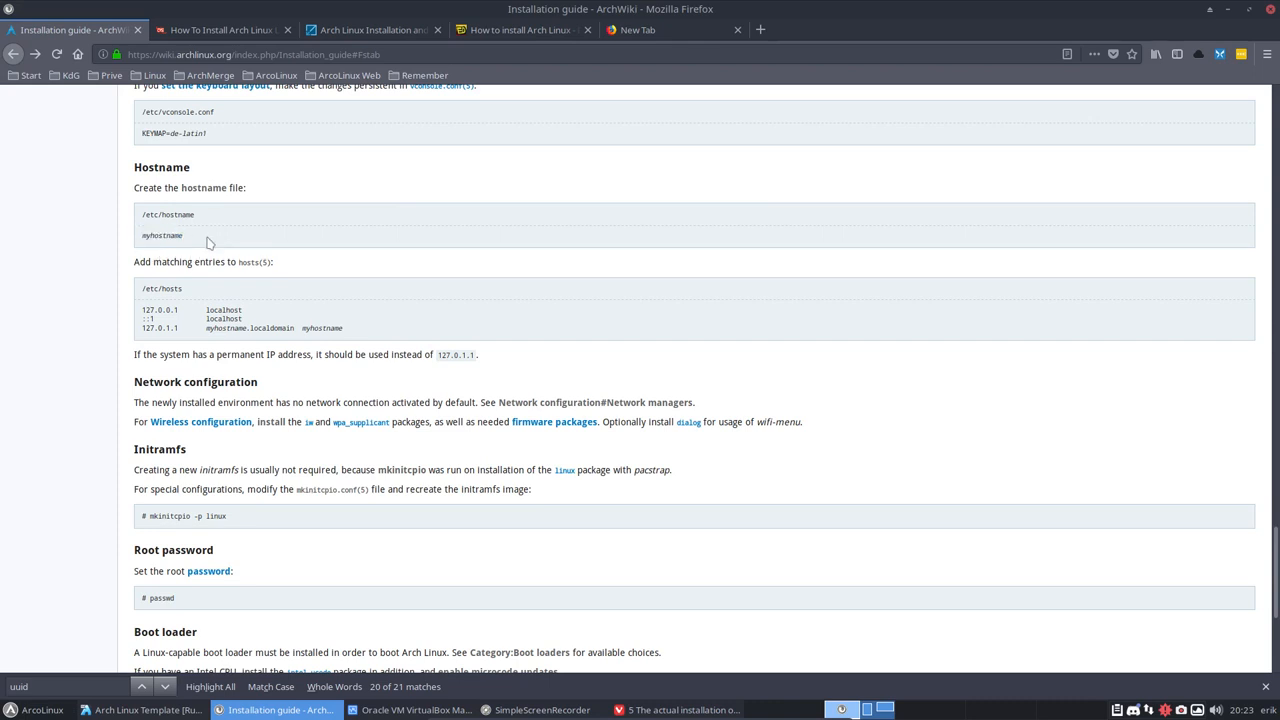
double_click(161, 234)
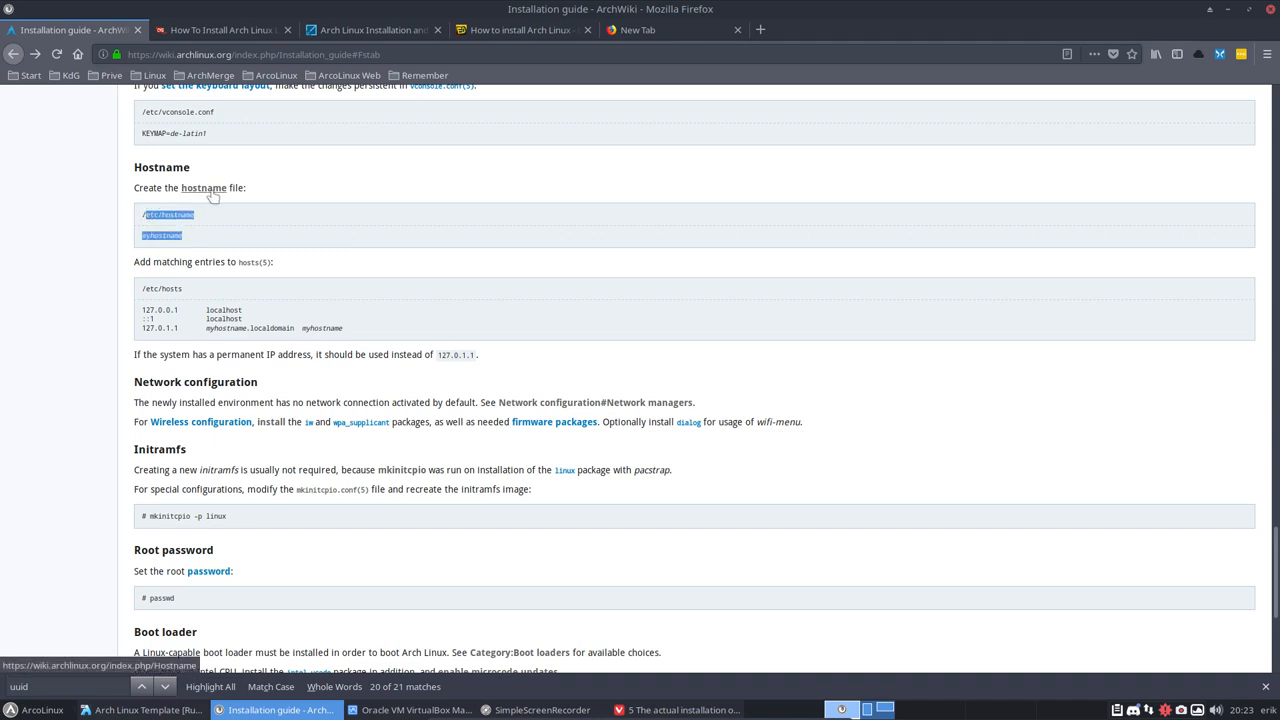
mouse_move(248, 261)
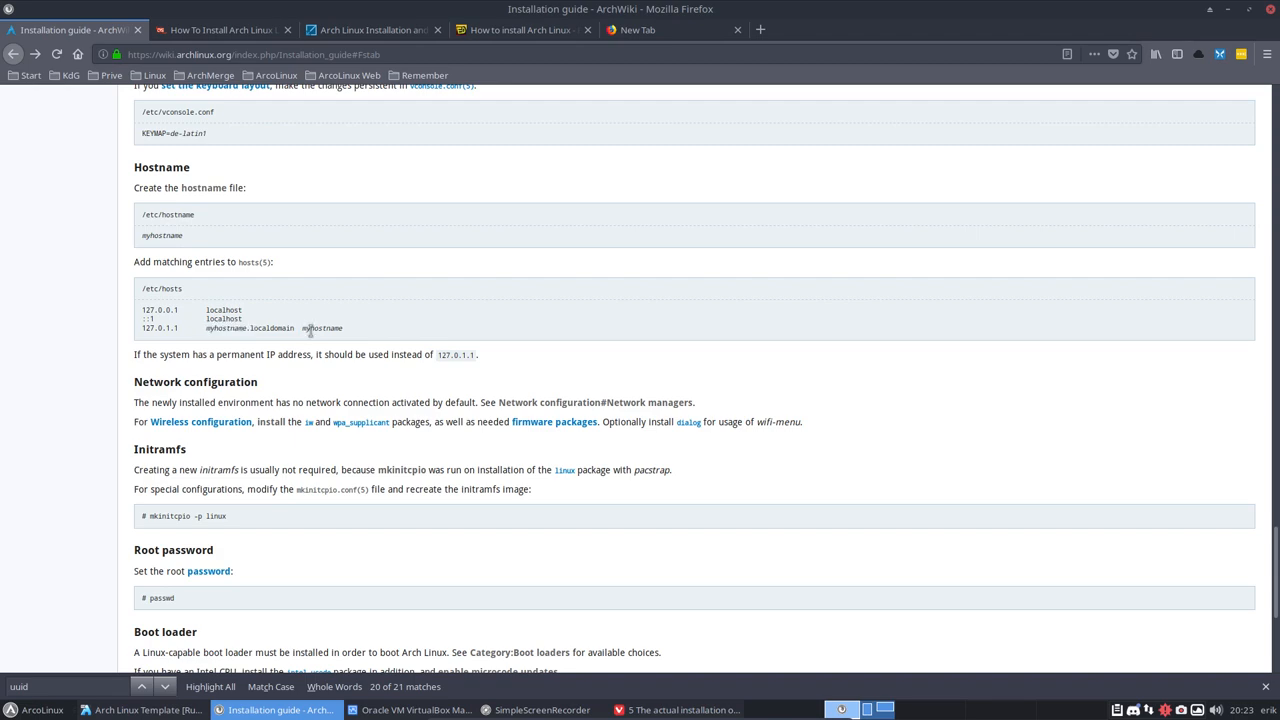
double_click(322, 328)
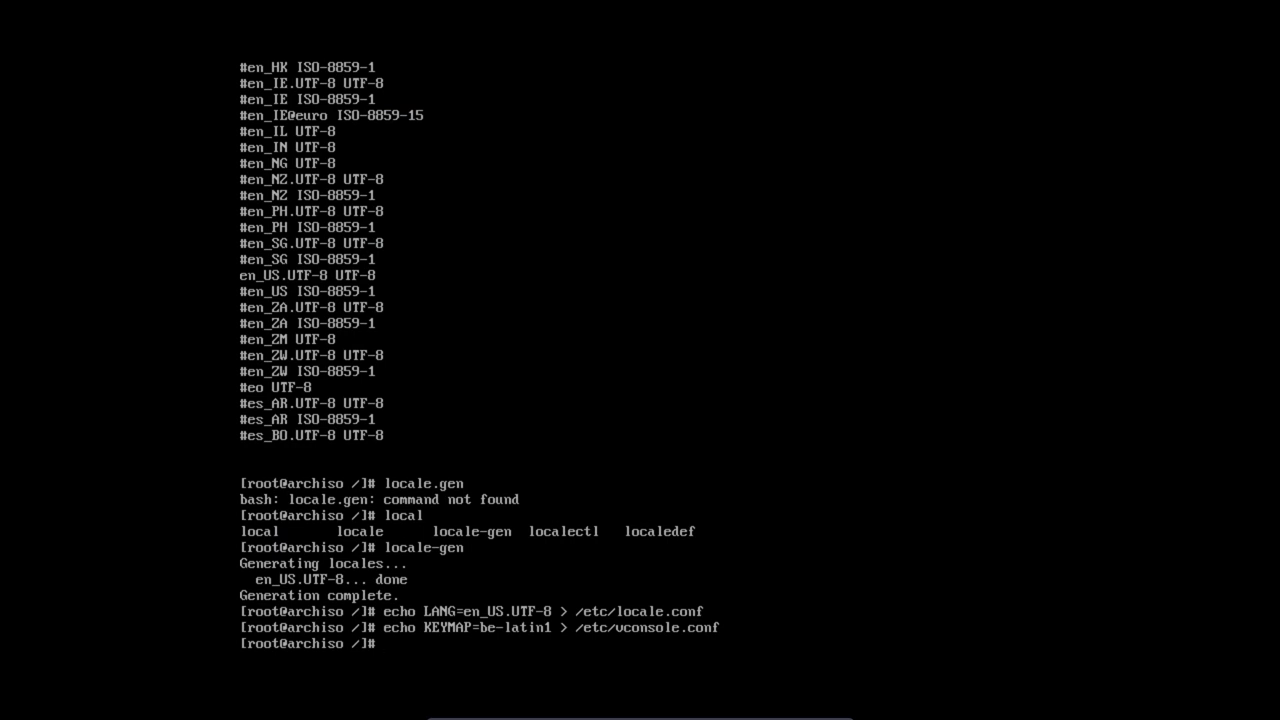
- Write Archlinux to /etc/hostname with echo, then enter nano /etc/hostname at the prompt
text(echo Archlinux > /etc:)
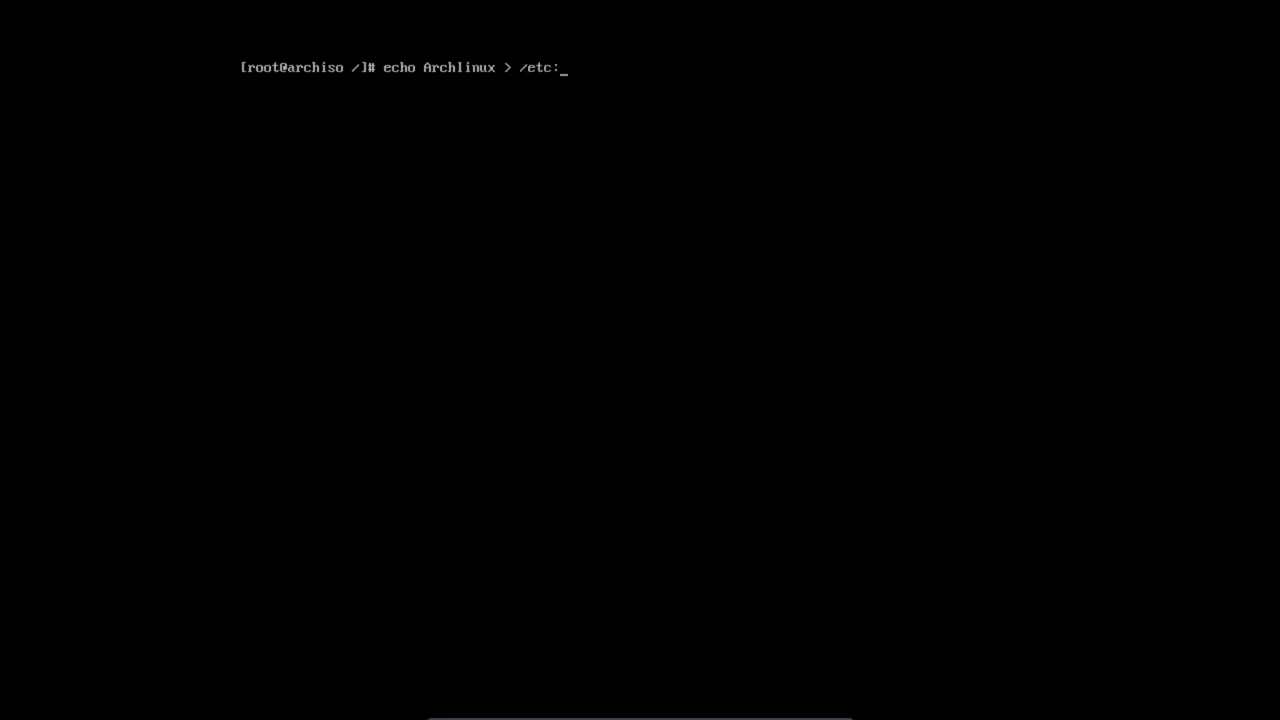
text(hostnam)
text(nano /)
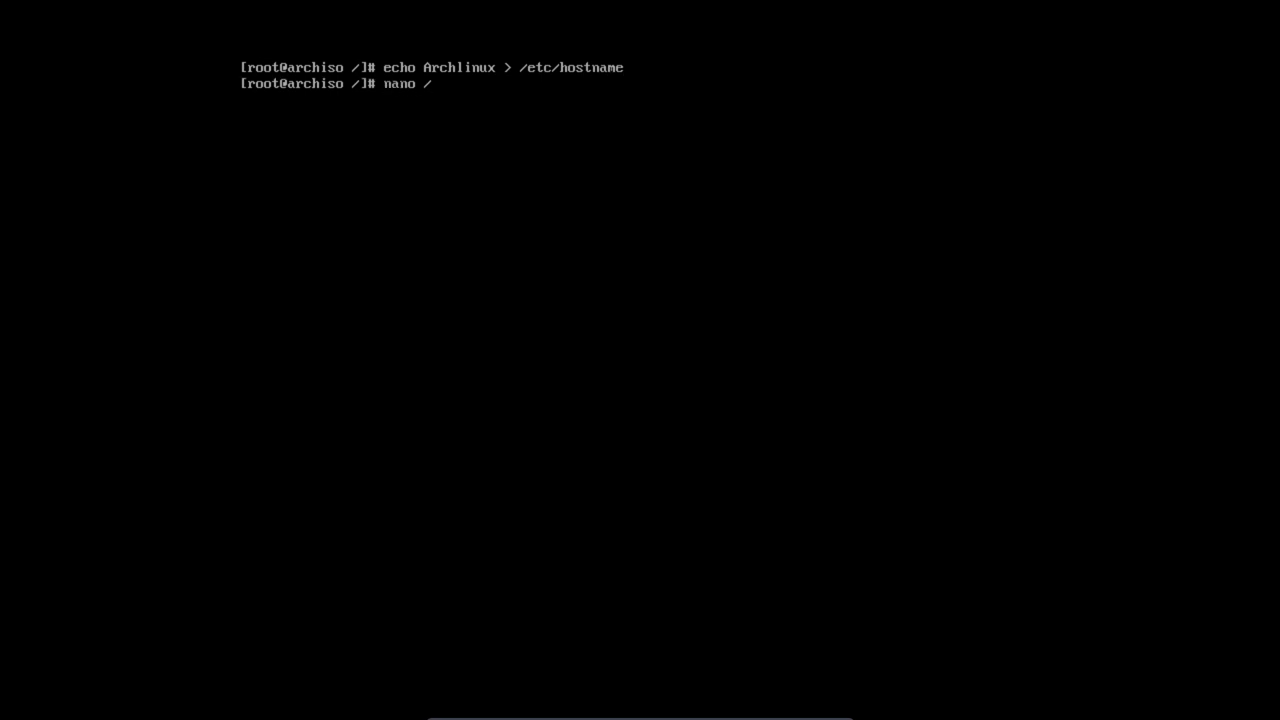
text(etc/host)
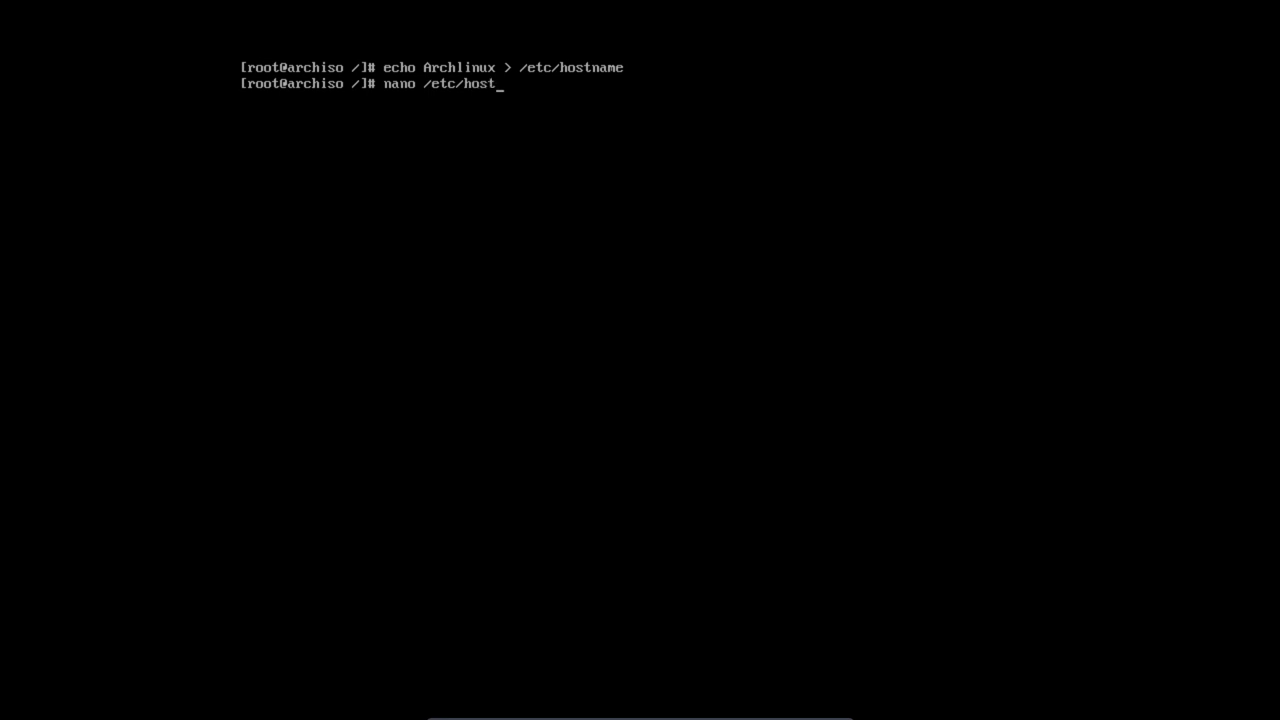
text(name)
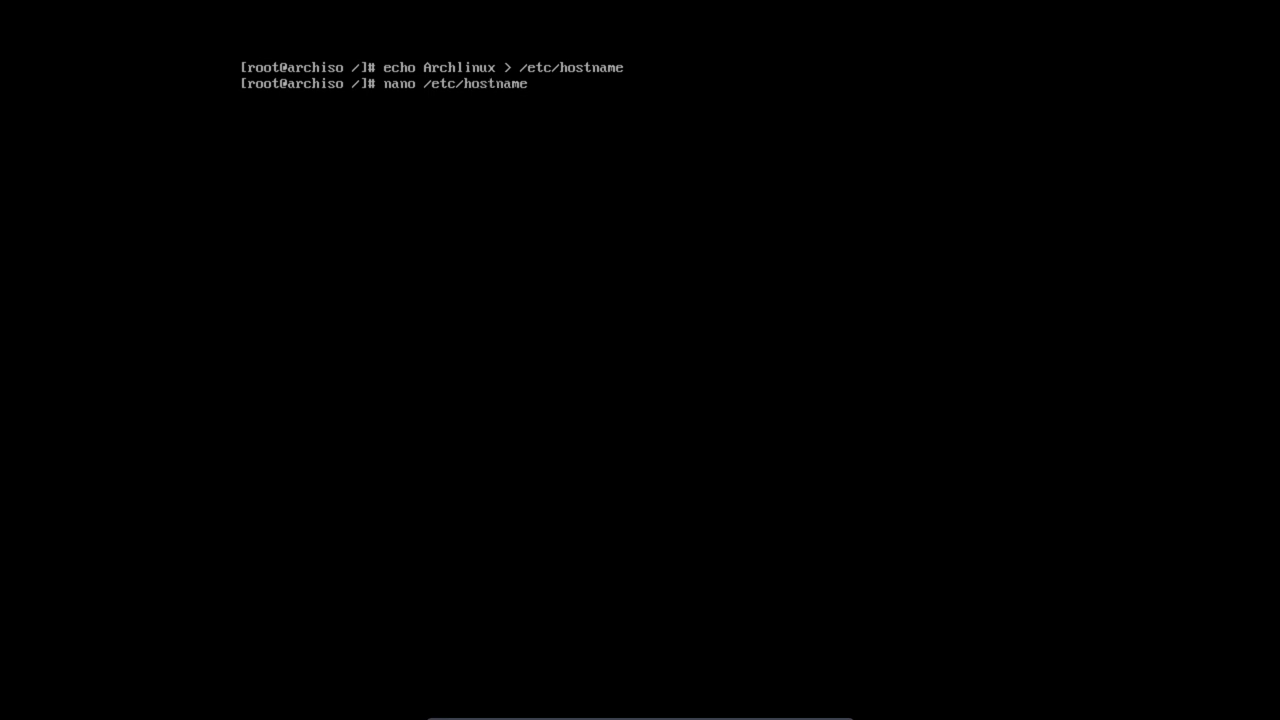
key(Return)
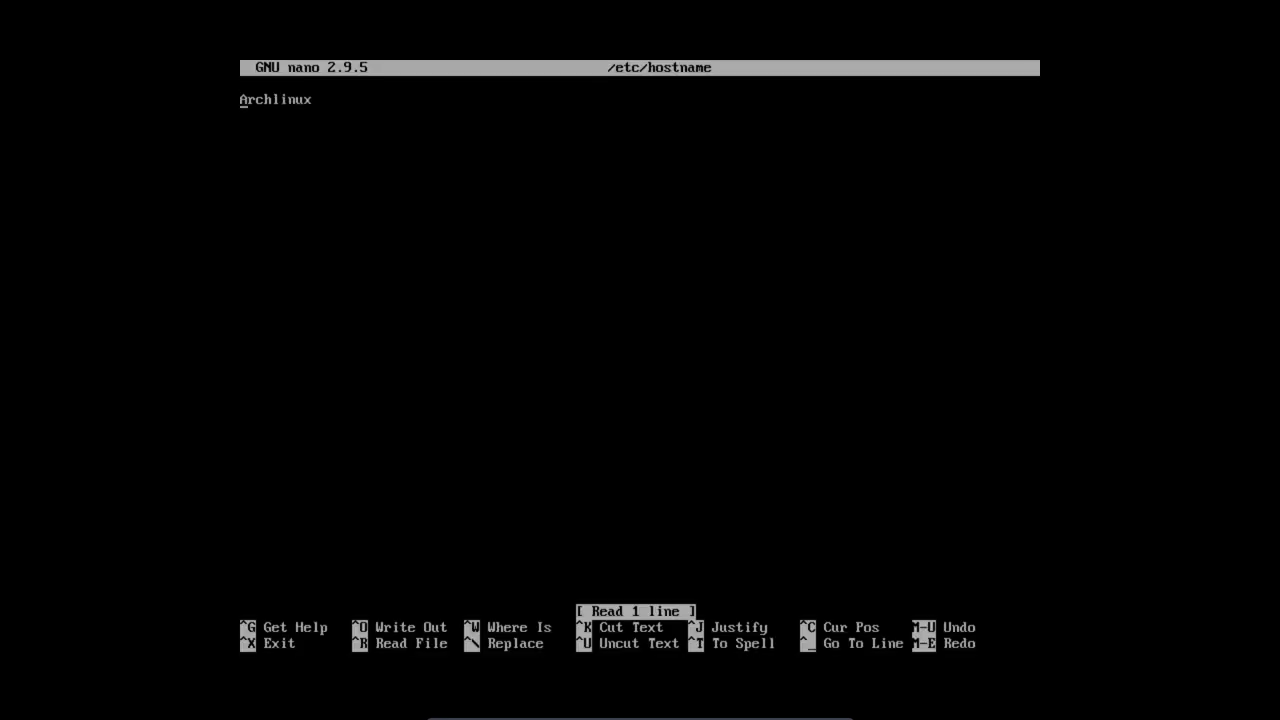
key(ctrl+x)
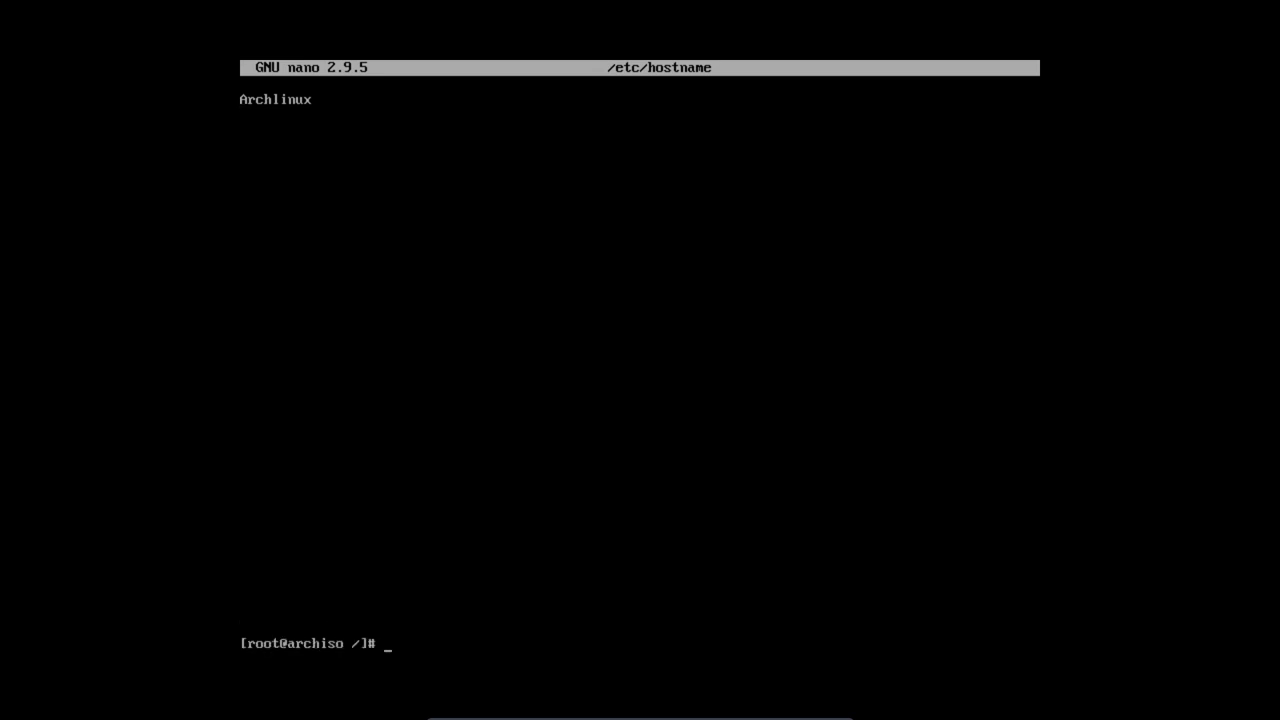
text(nano /etc)
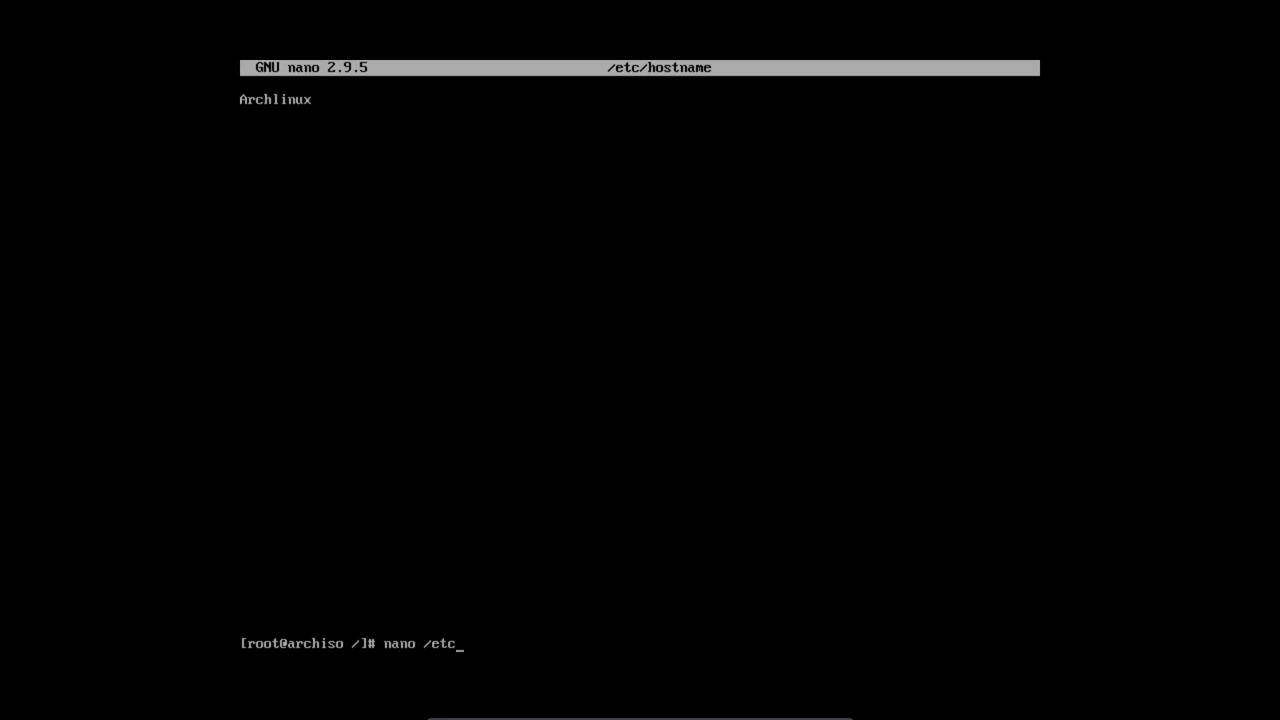
- Open /etc/hosts in nano and add a 127.0.0.1 localhost line, fixing a mistyped digit
key(Return)
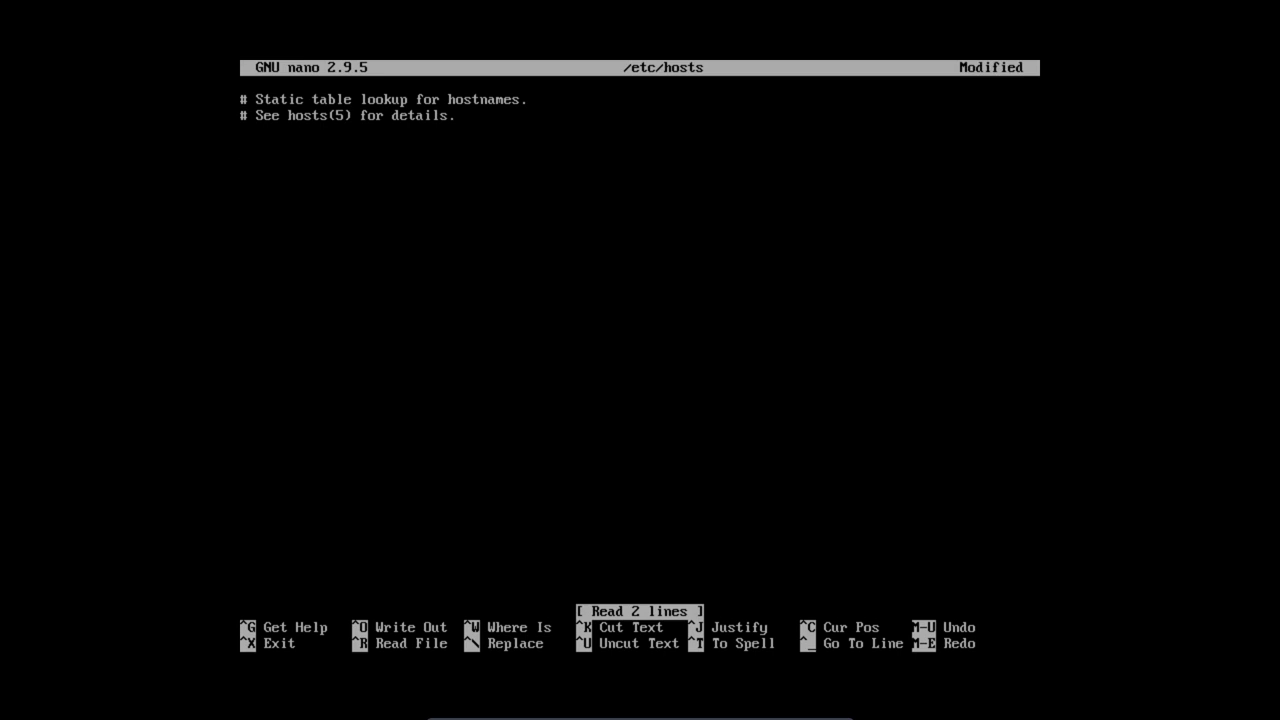
text(127.0.0.)
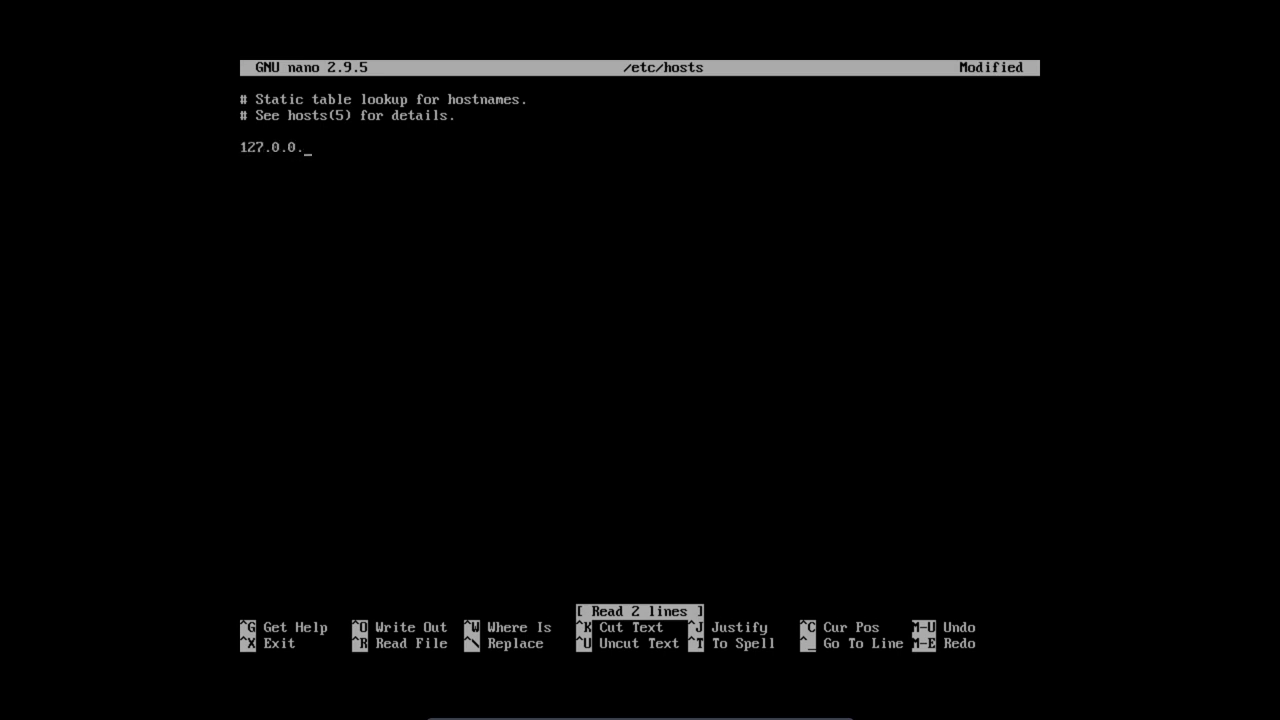
text(4)
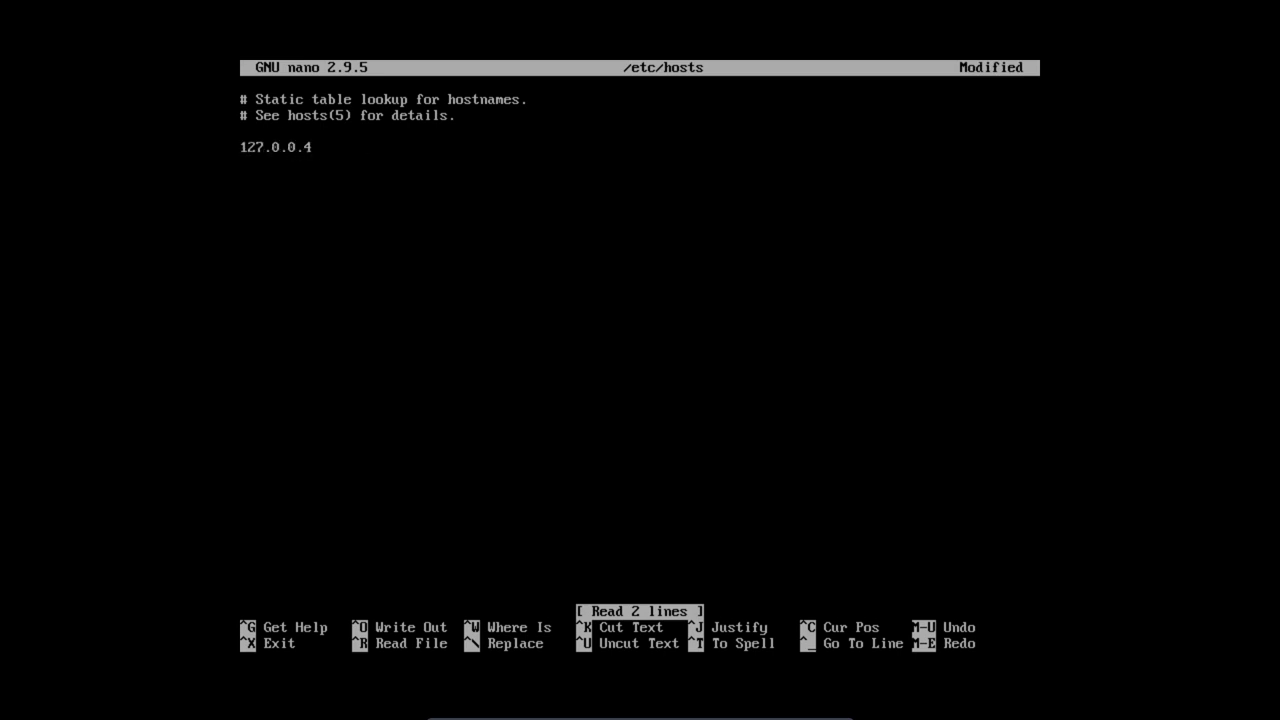
key(BackSpace)
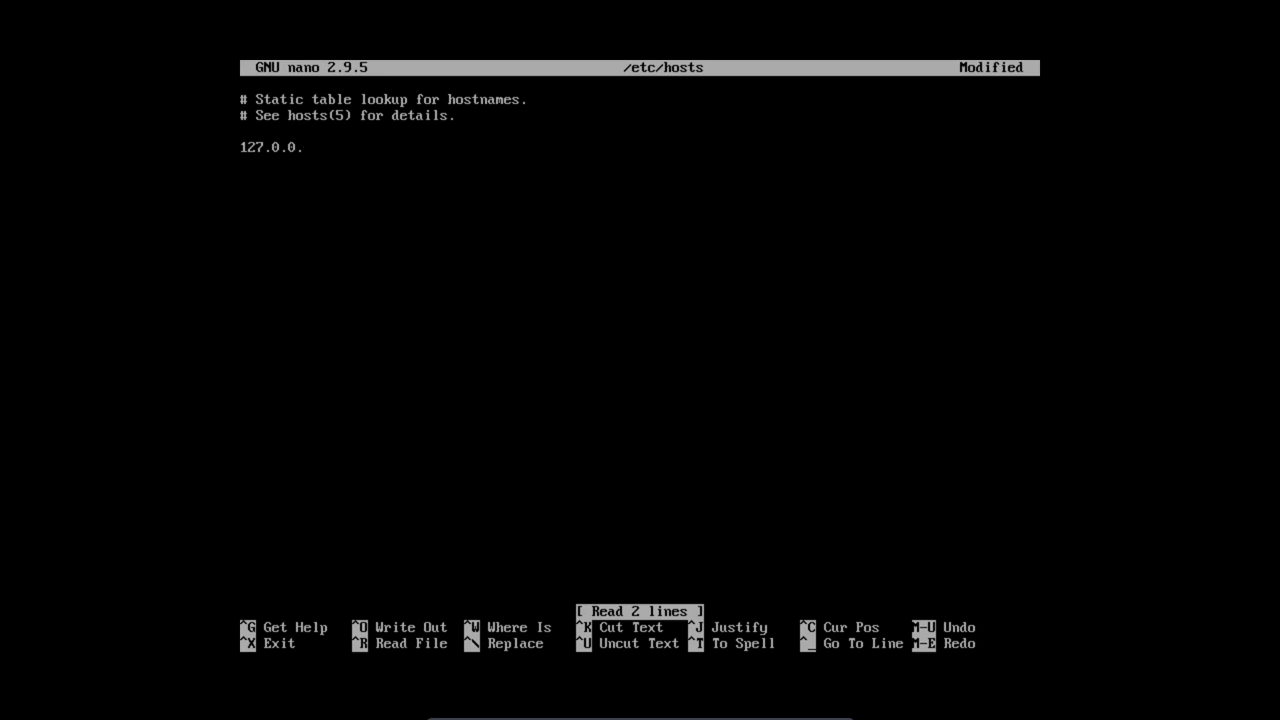
text(1)
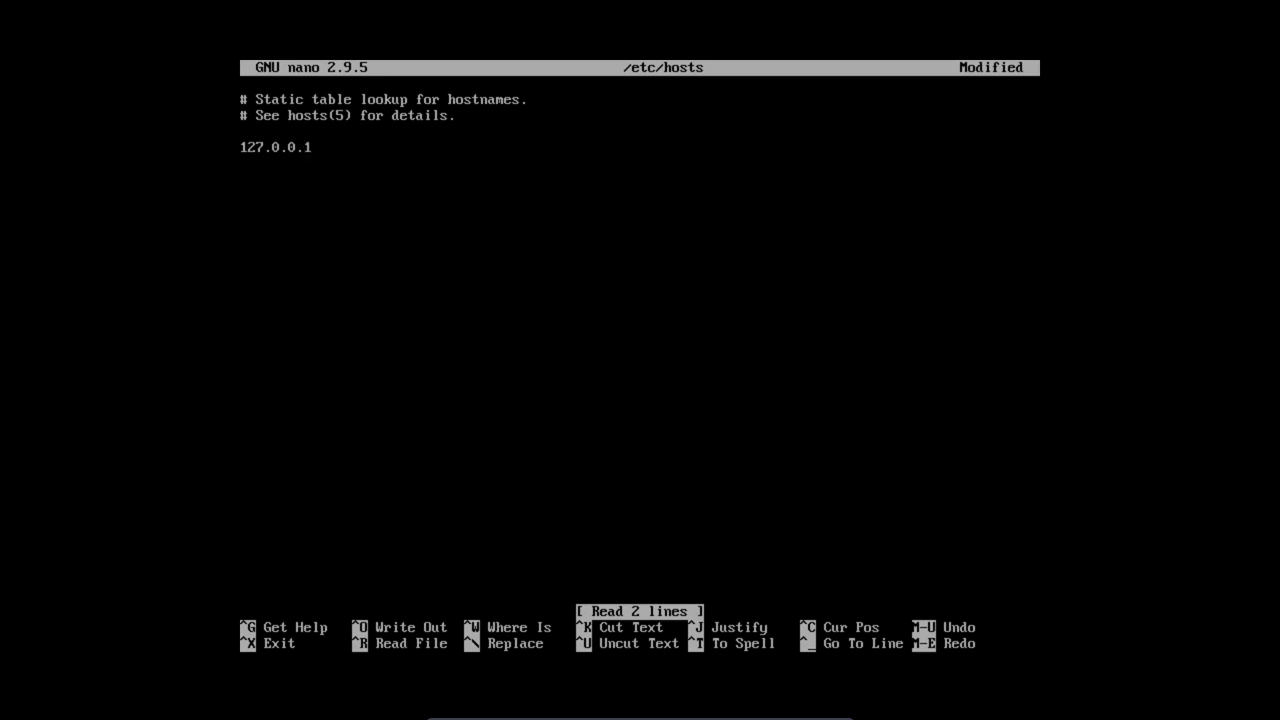
text(locall)
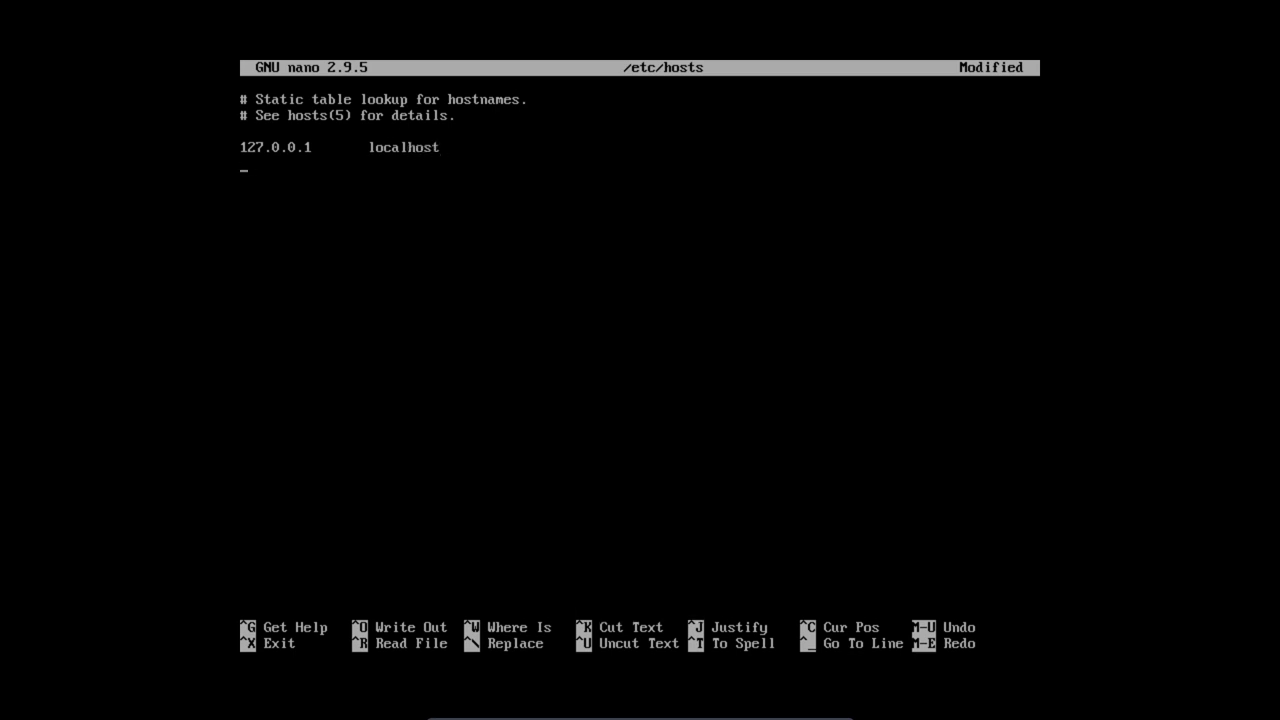
- Add the ::1 localhost line and start a new 127.0.0.1 line
text(::1)
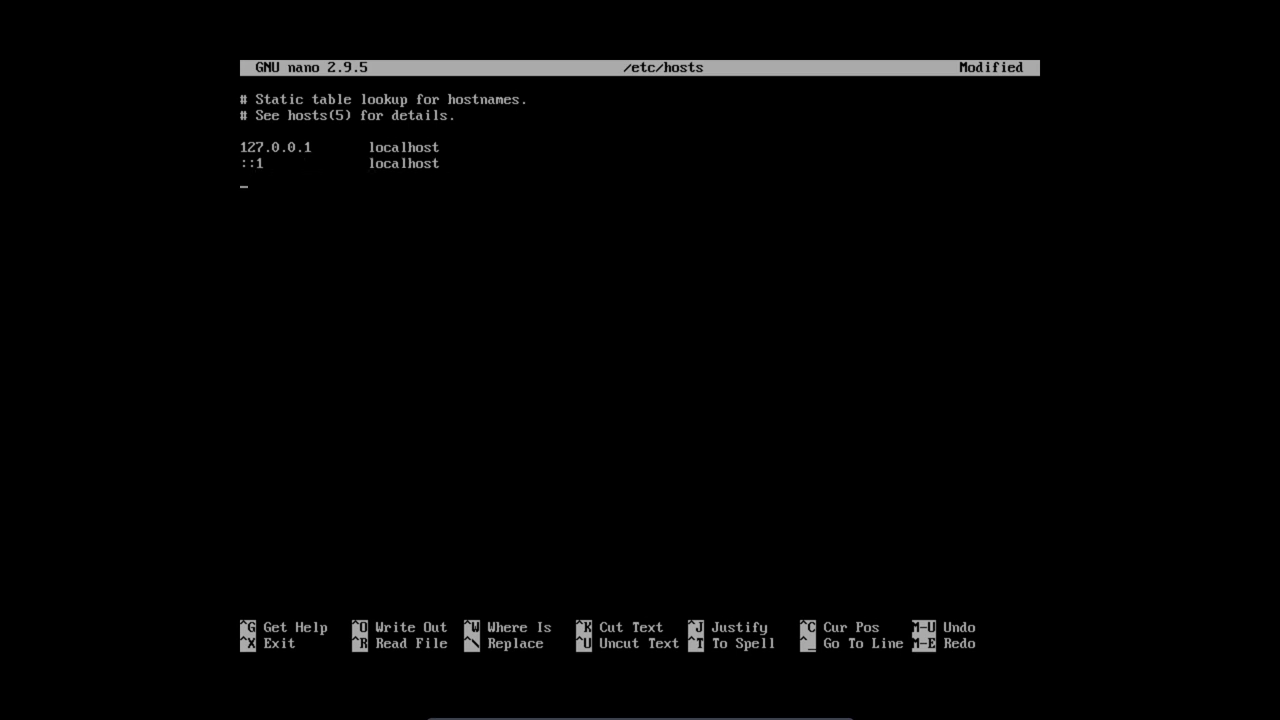
text(127.0.0)
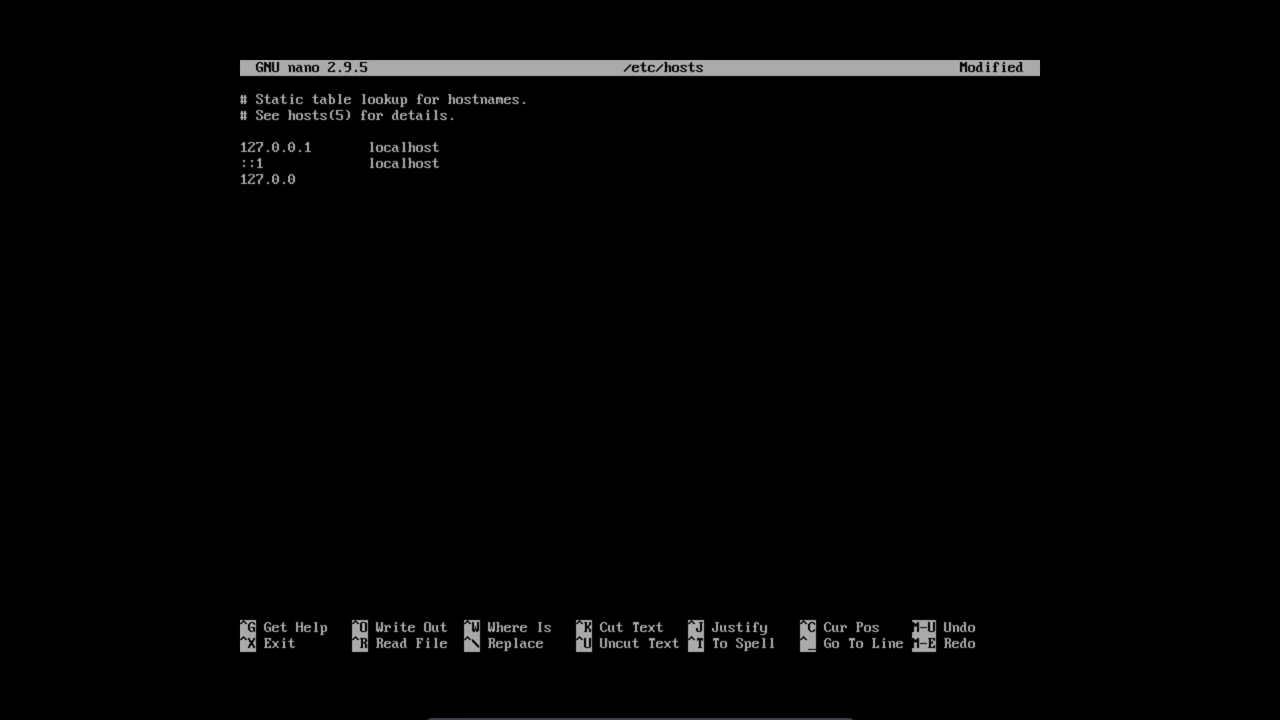
text(.1)
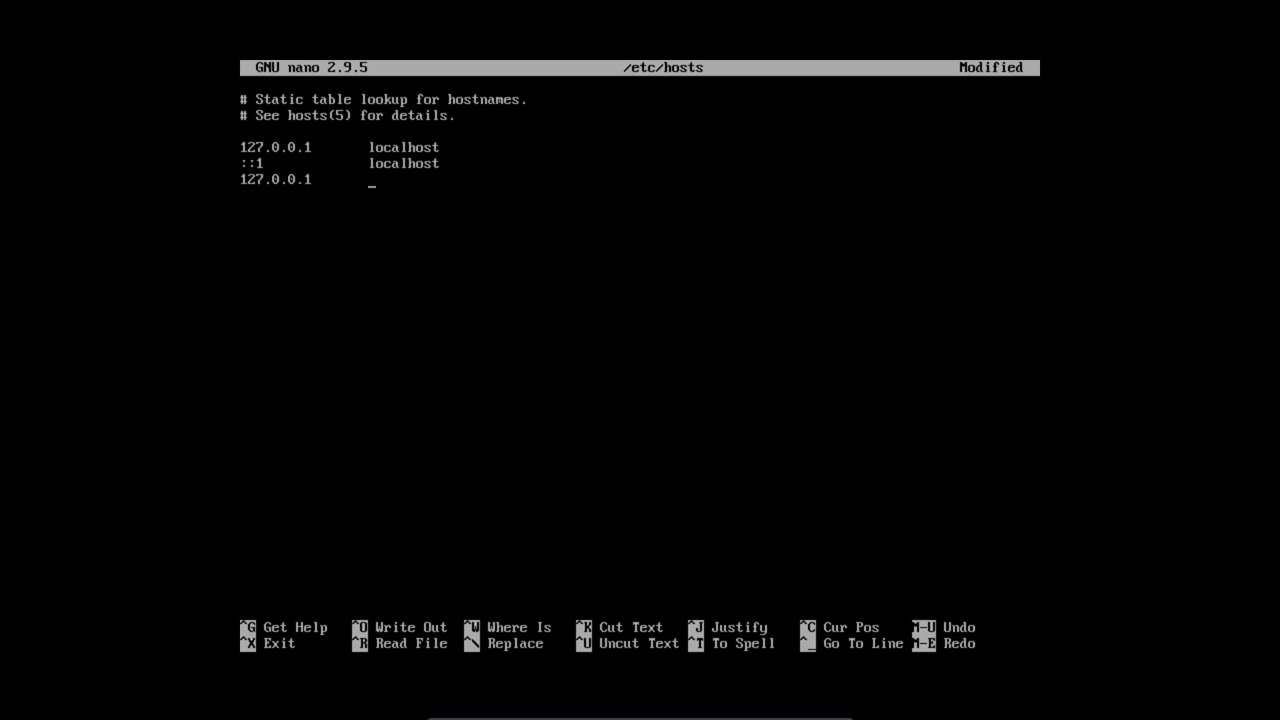
text(<a)
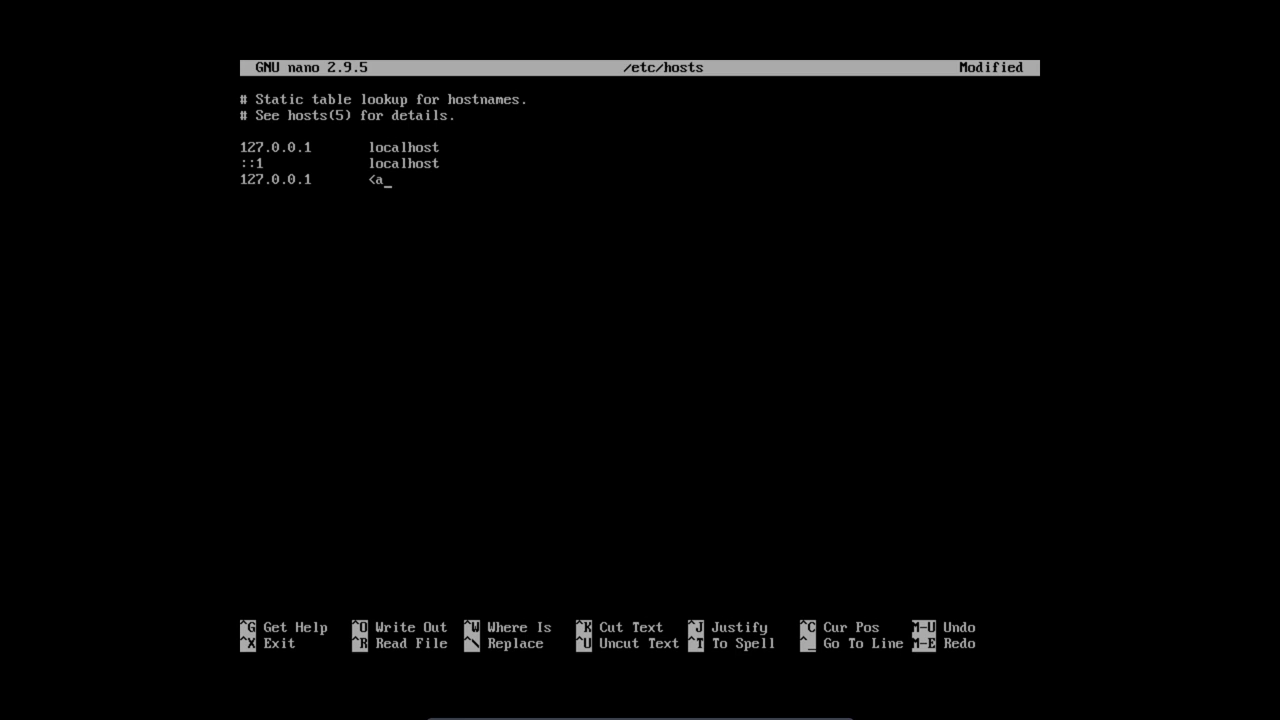
- Map 127.0.0.1 to Archlinux.localdomain Archlinux, then save the hosts file and exit nano
text(Arch)
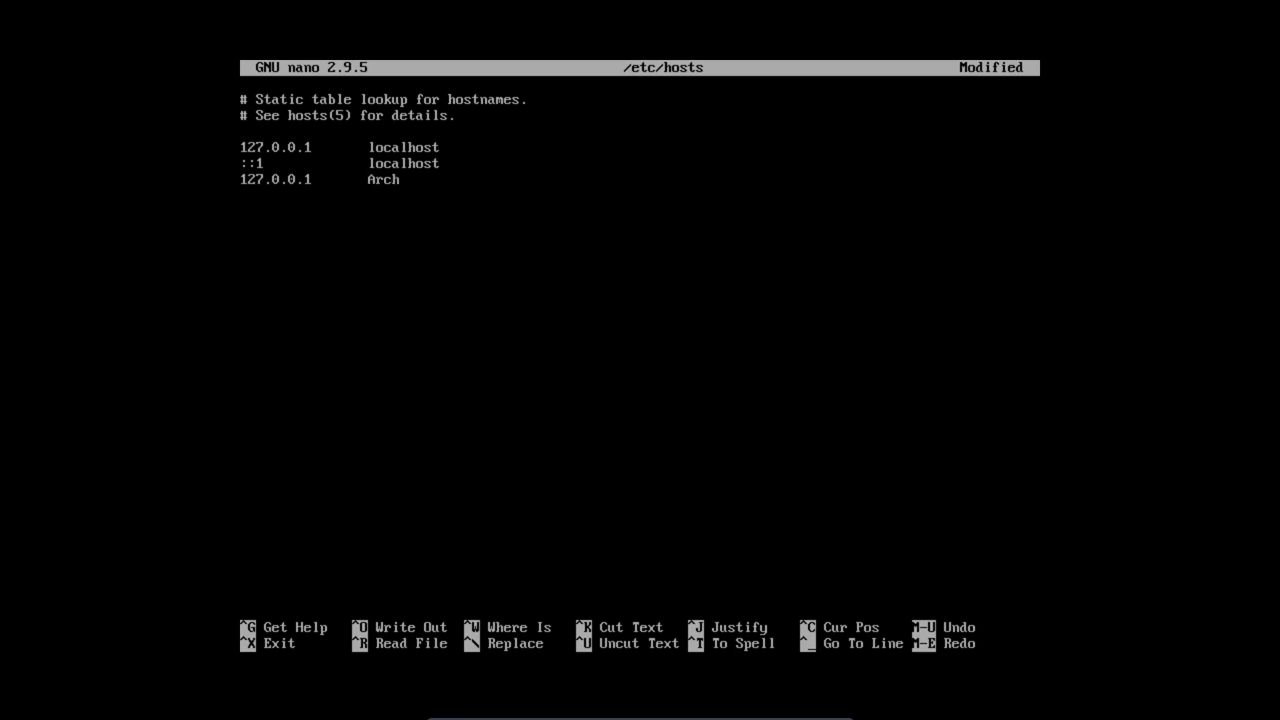
text(linux.lo)
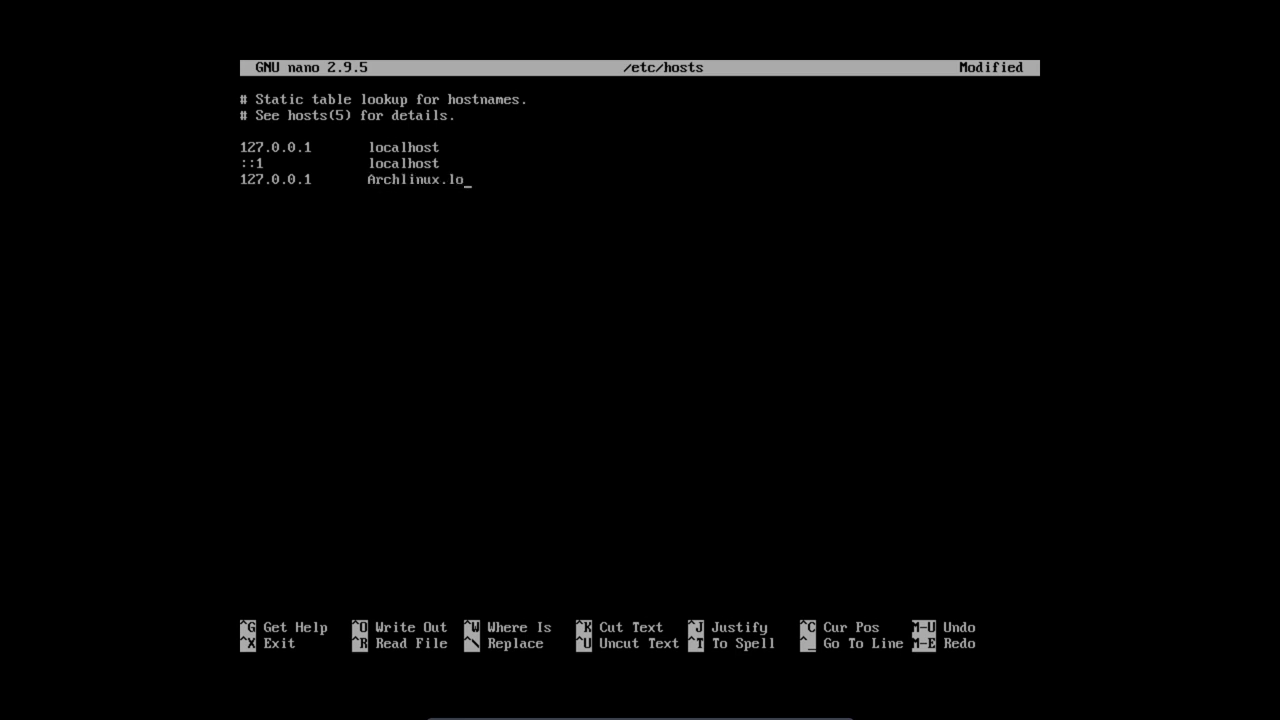
text(caldomain)
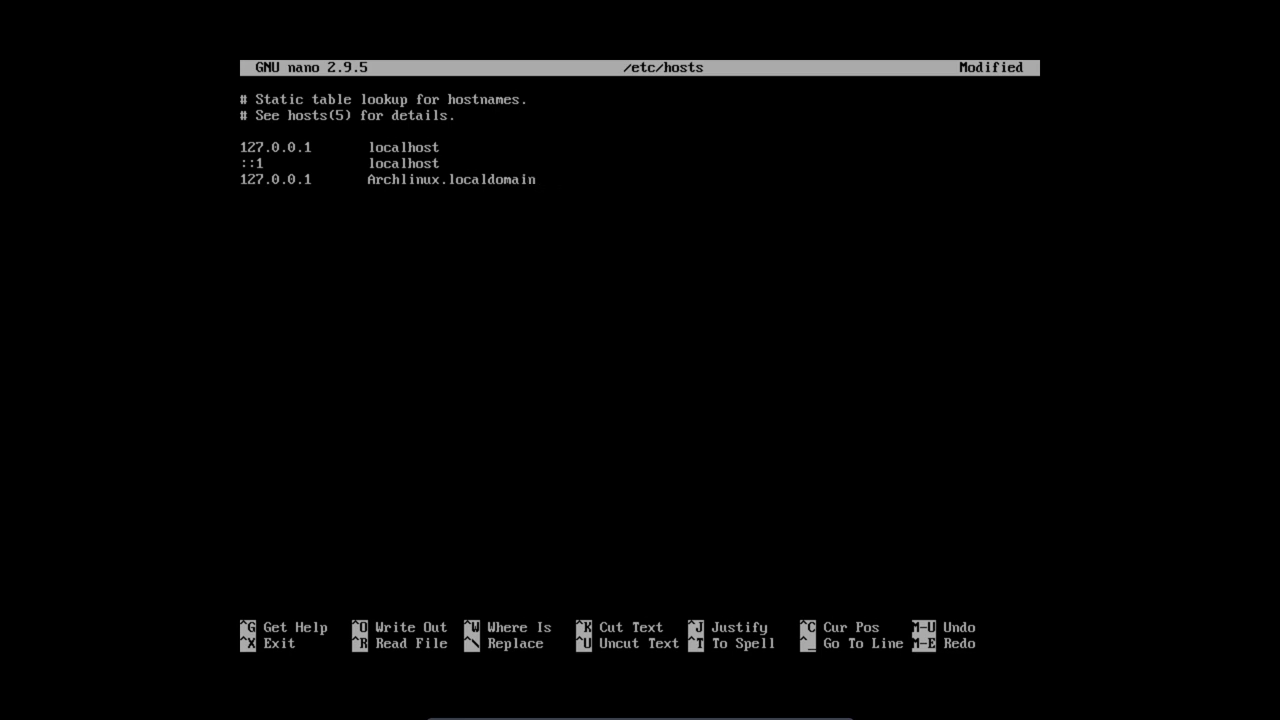
text(Arch)
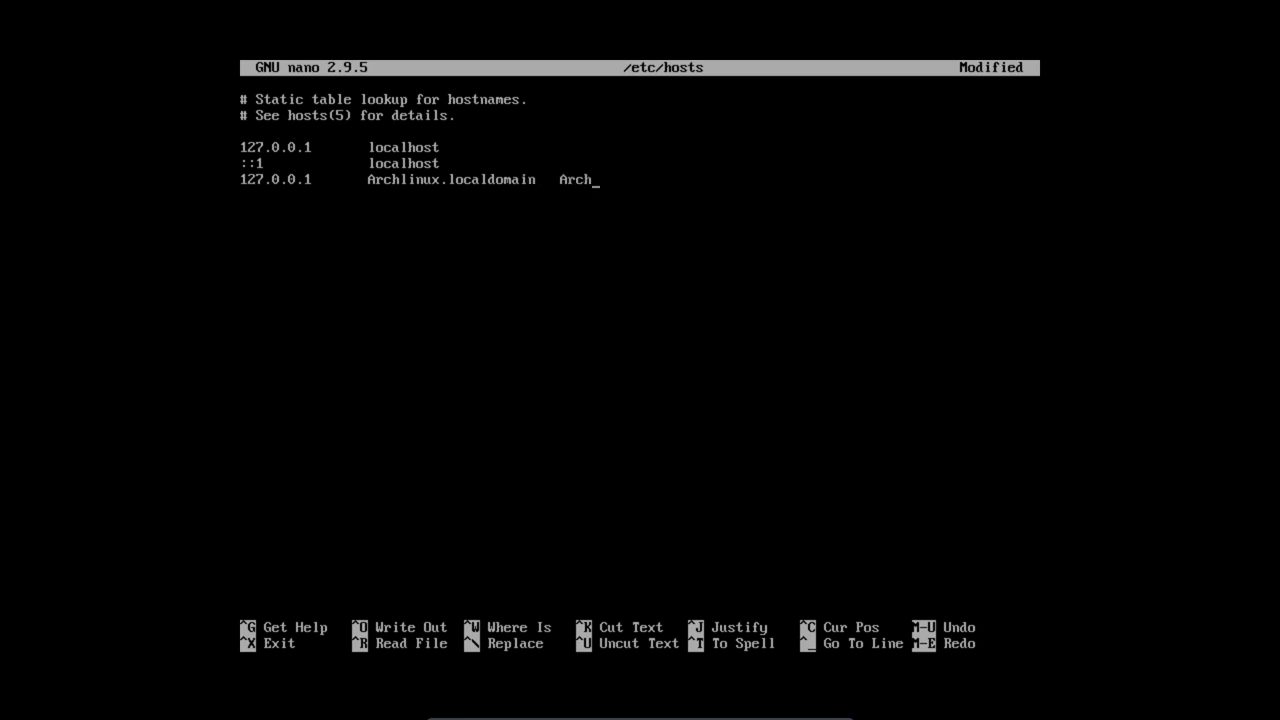
text(linux)
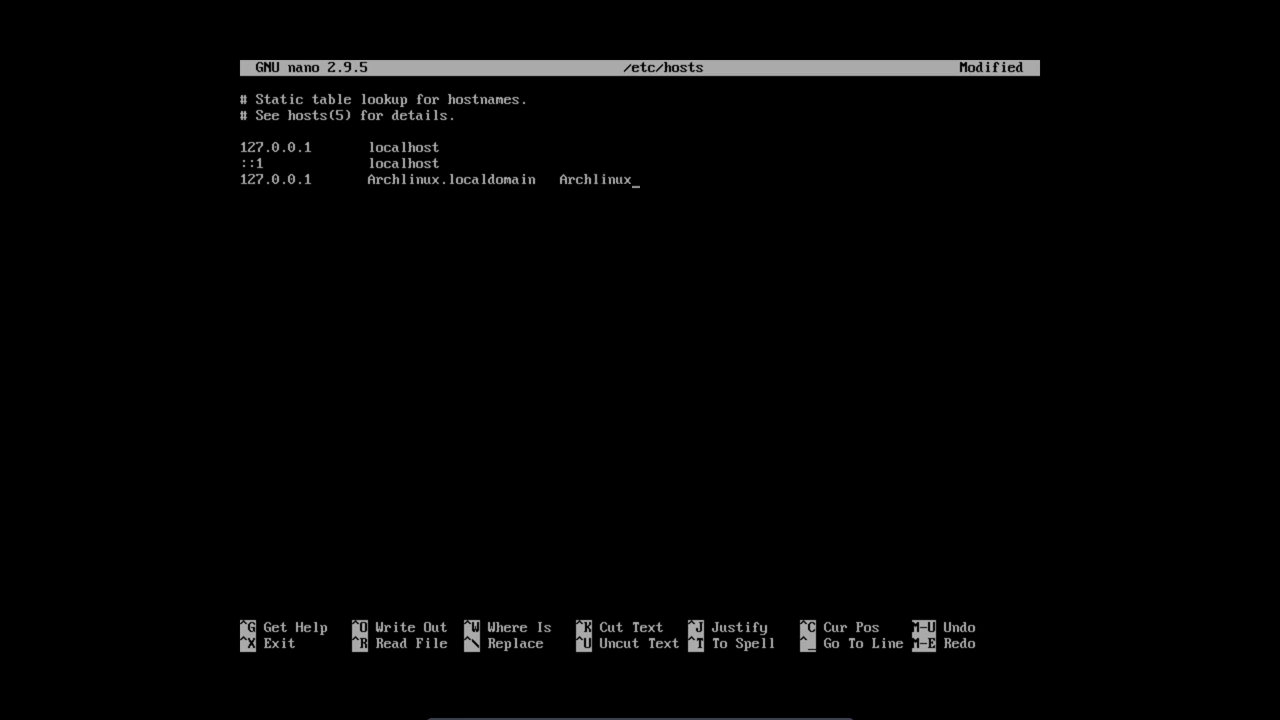
key(ctrl+x)
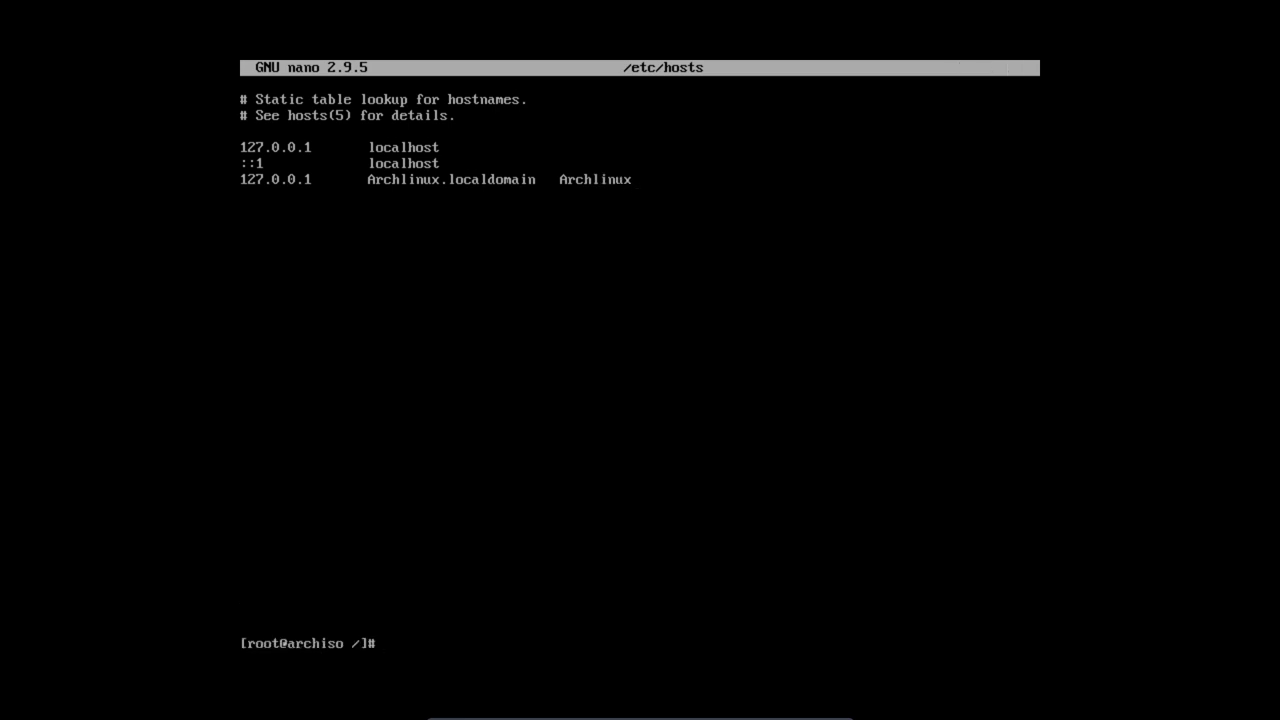